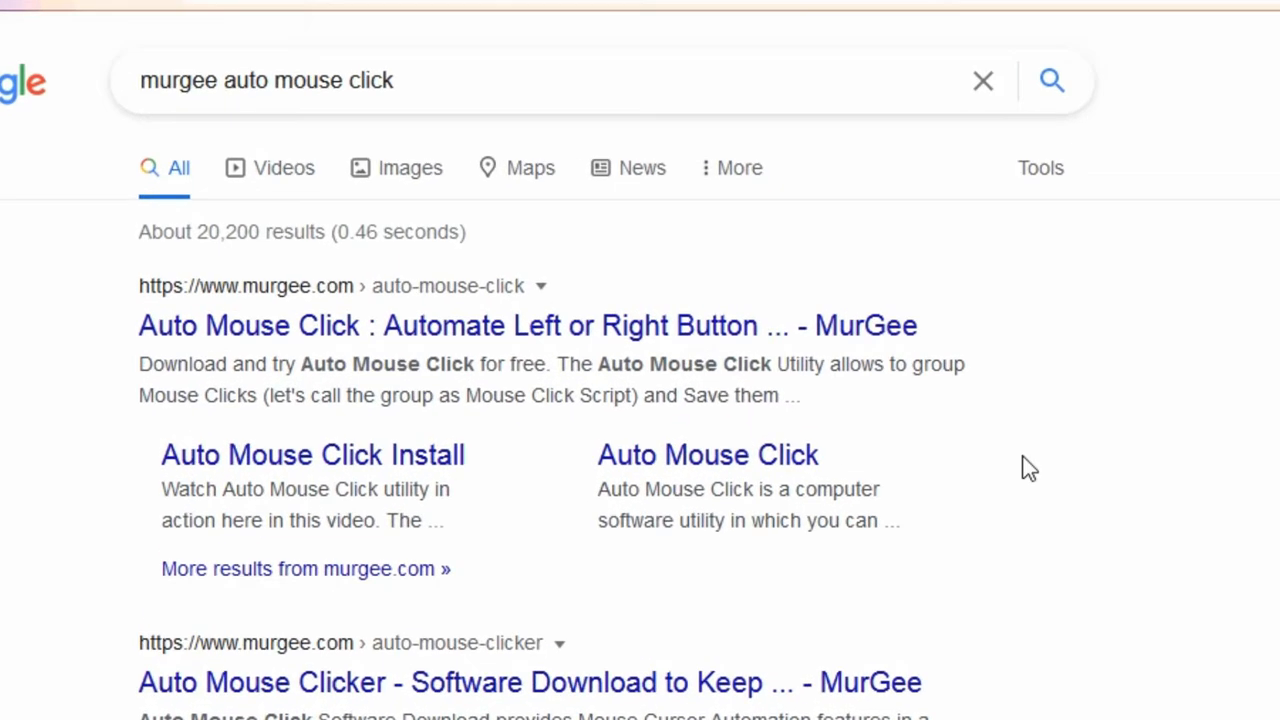
# Read through the murgee.com Auto Mouse Click page from the Google result to its end
pyautogui.click(528, 324)
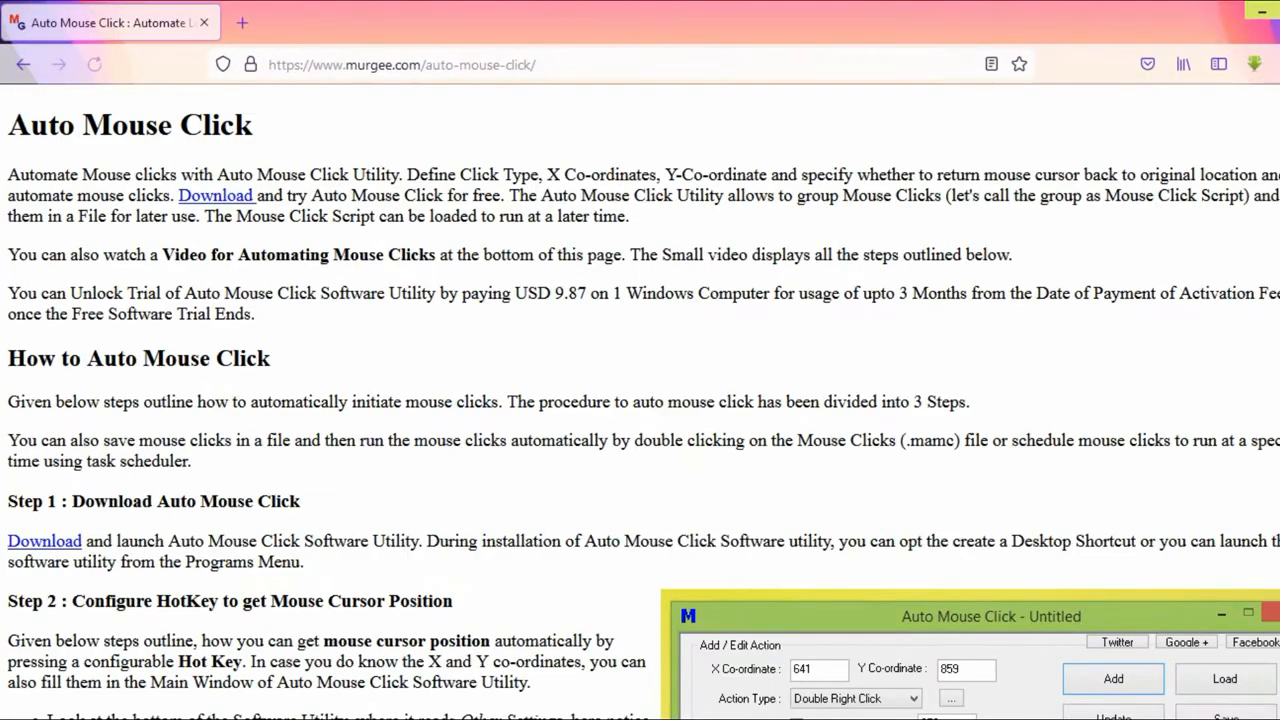
pyautogui.scroll(-3)
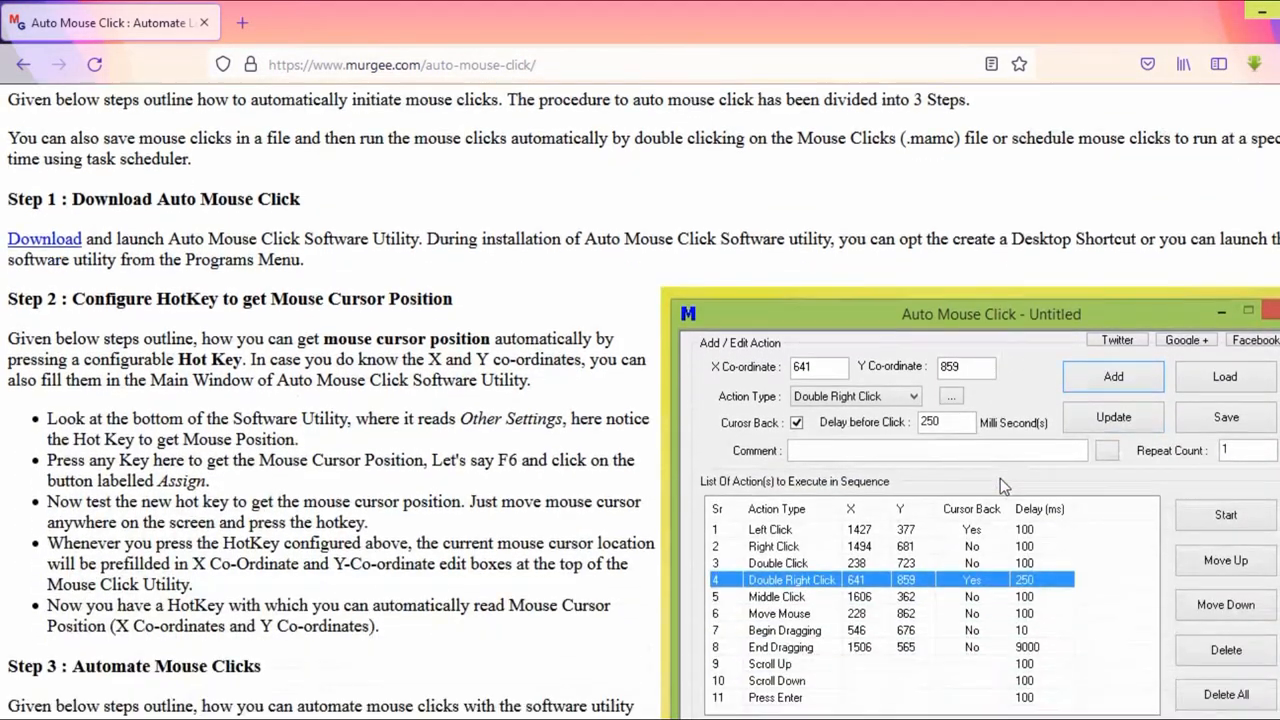
pyautogui.scroll(-3)
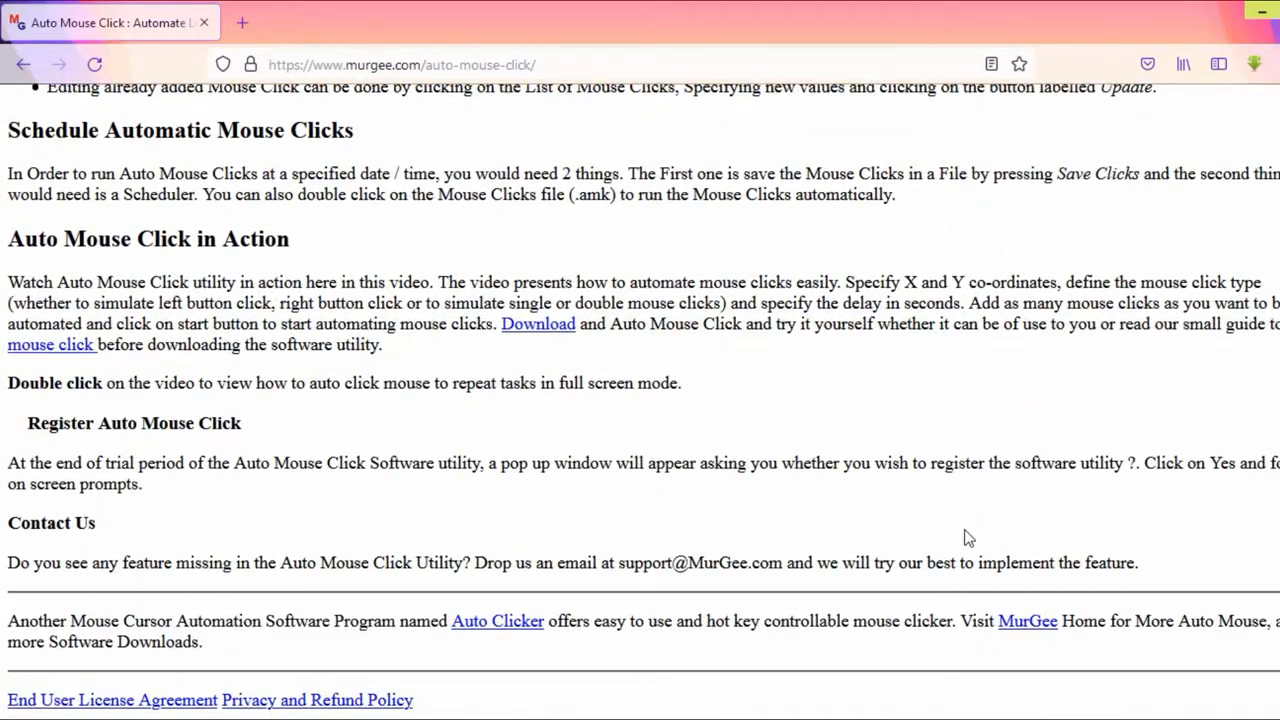
pyautogui.click(538, 324)
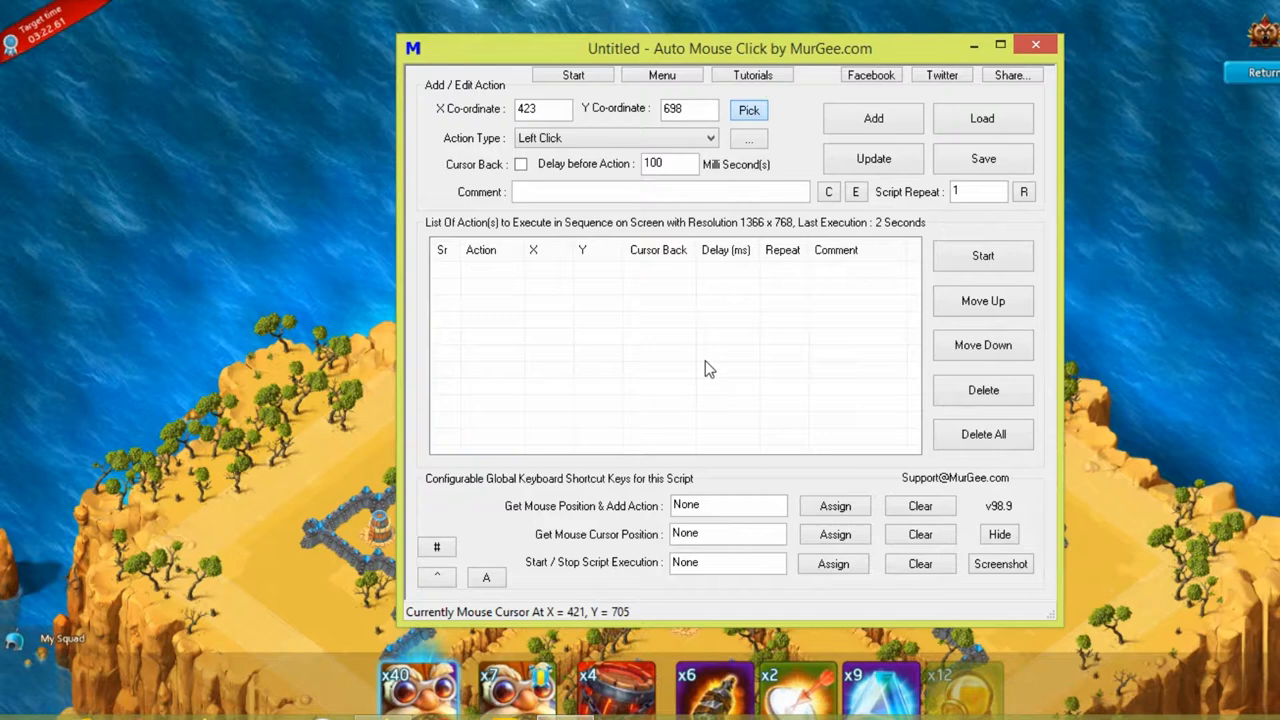
# Add the first Left Click step at 423, 698 with a 100 ms delay
pyautogui.click(872, 118)
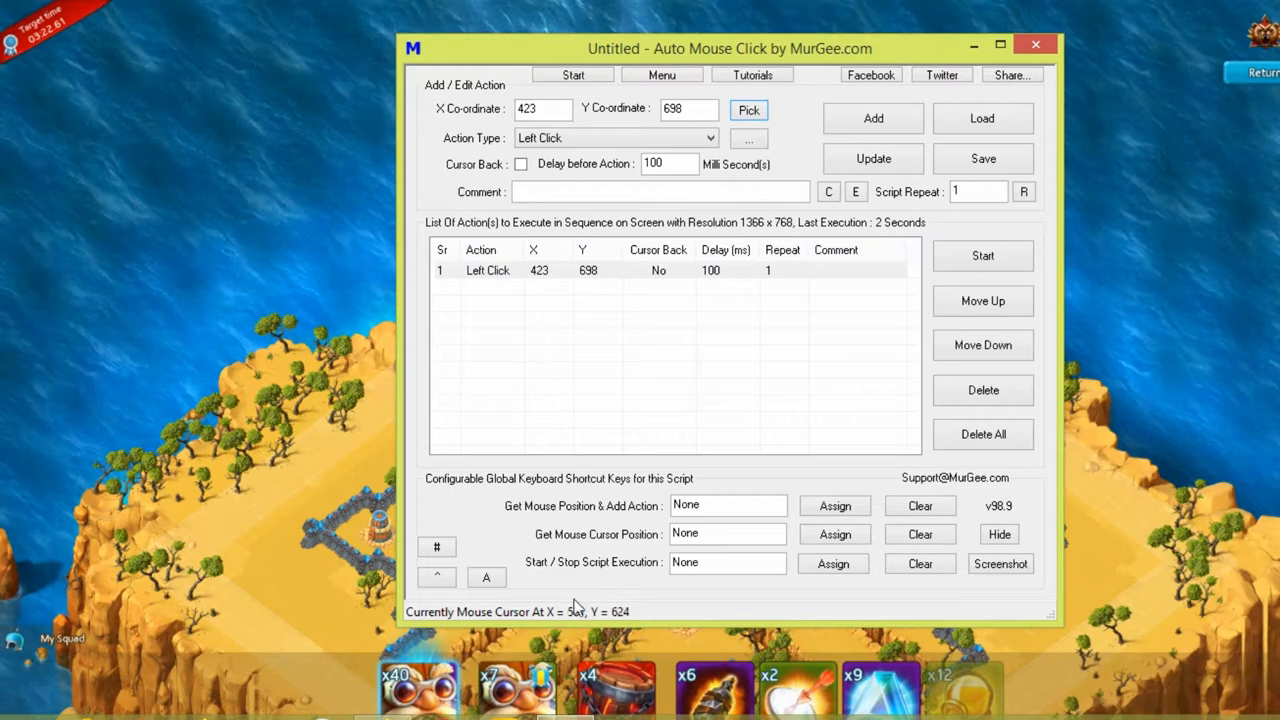
pyautogui.moveTo(724, 436)
pyautogui.write('280')
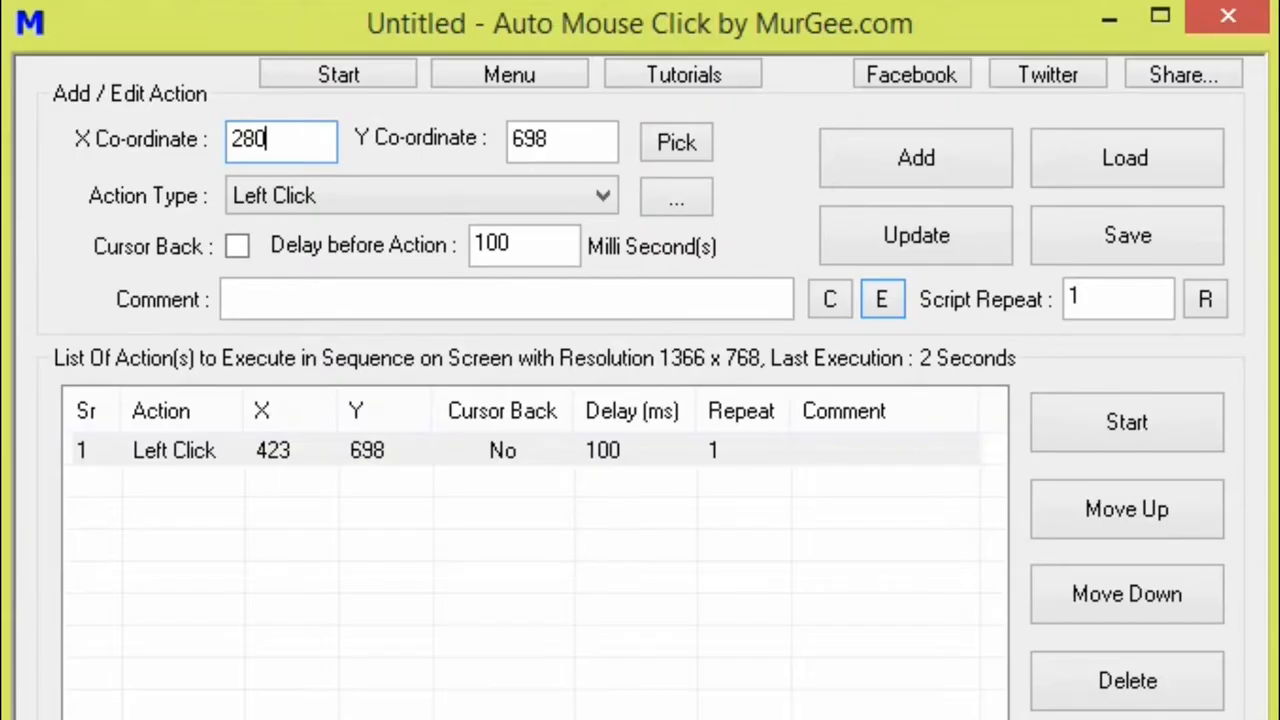
# Add a second Left Click step at X 280, Y 510
pyautogui.click(560, 140)
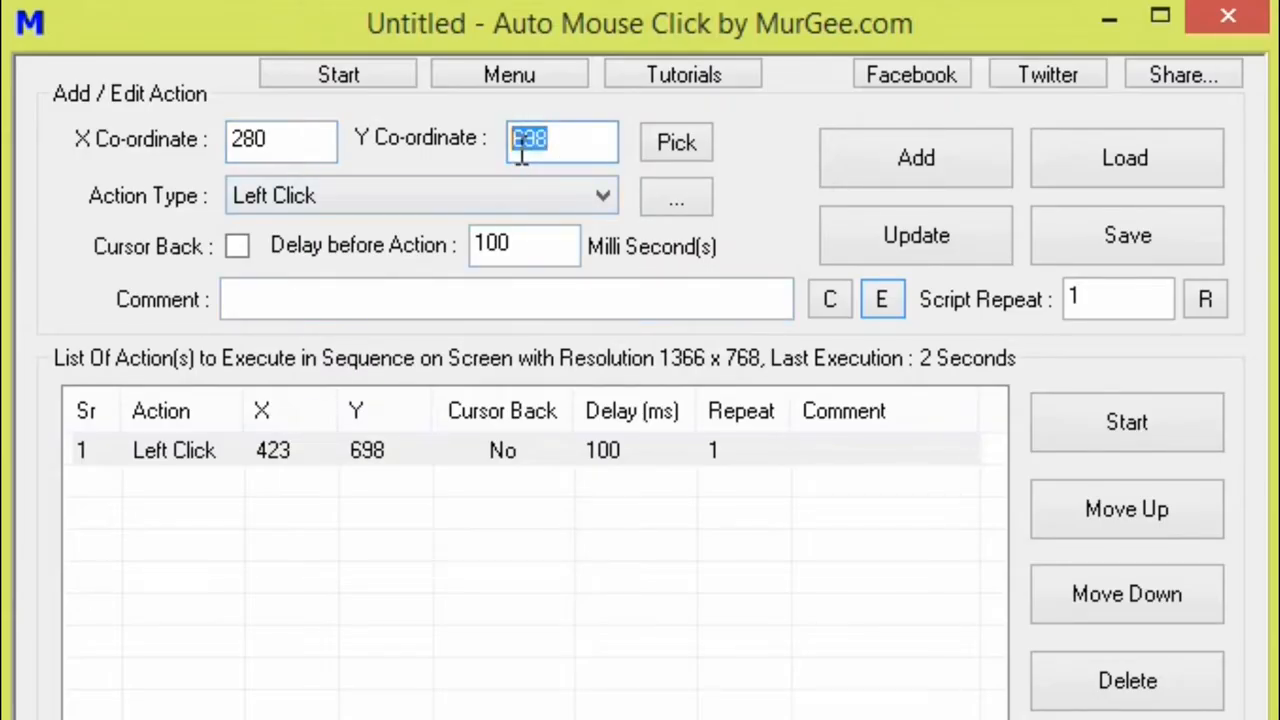
pyautogui.write('510')
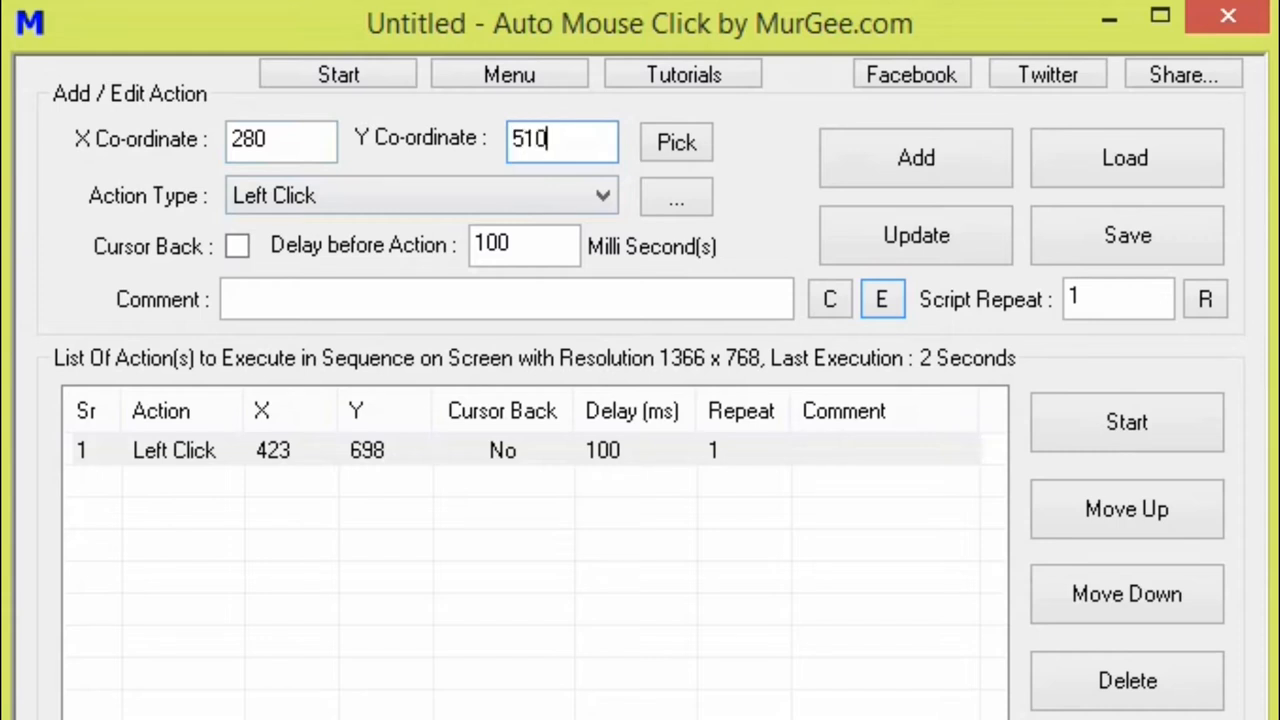
pyautogui.click(916, 156)
pyautogui.write('3')
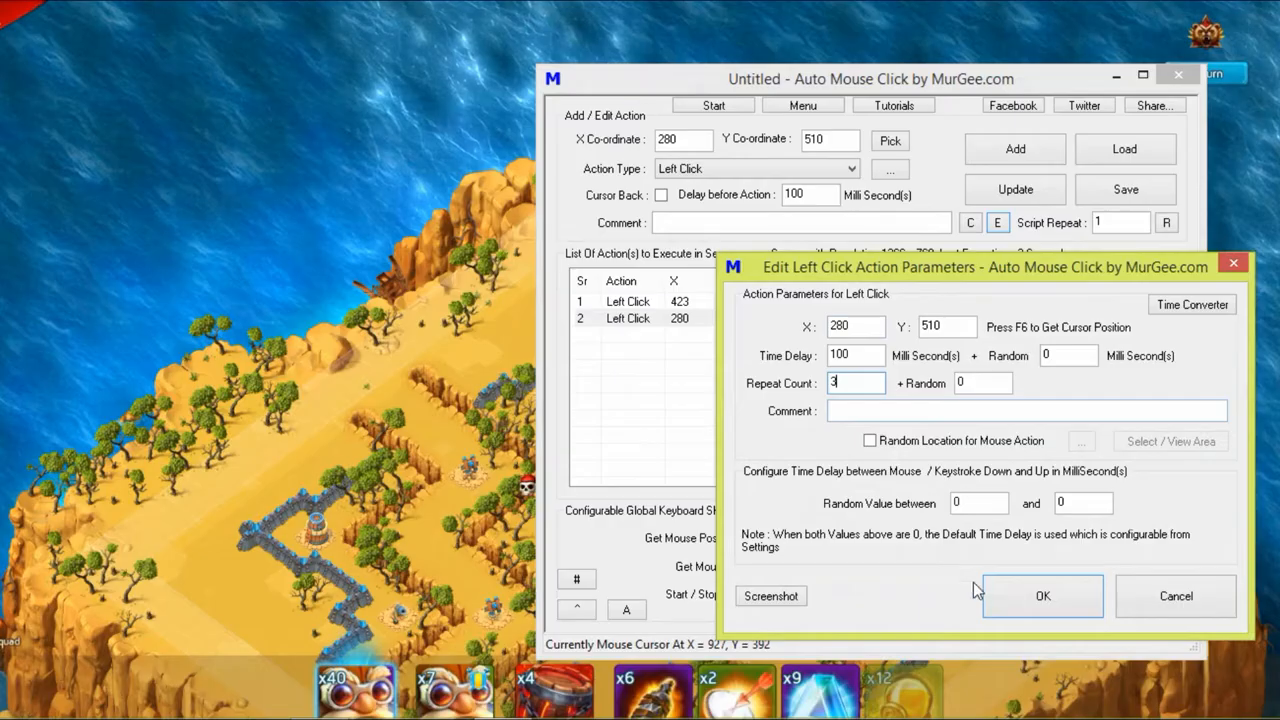
# Confirm a Repeat Count of 3 for the second step at 280, 510
pyautogui.click(1042, 596)
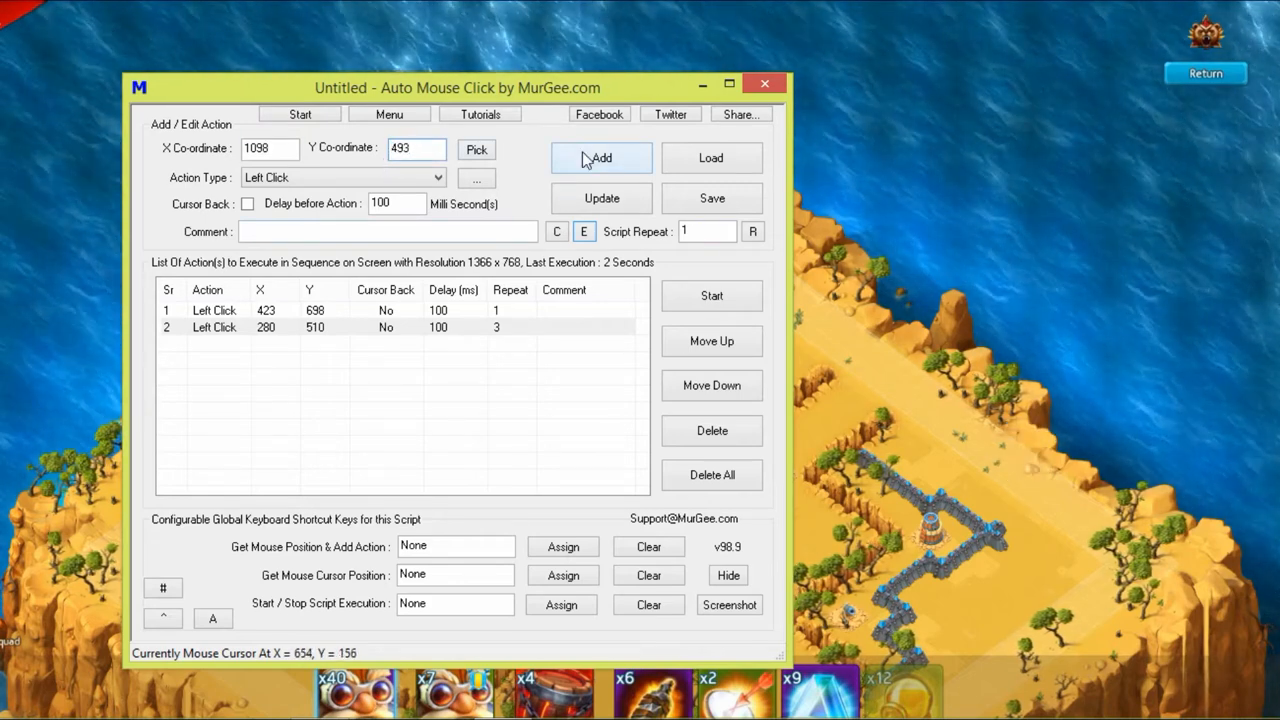
# Add a third step at 1098, 493 repeating 3 times and a fourth picked from the map at 629, 694
pyautogui.click(600, 158)
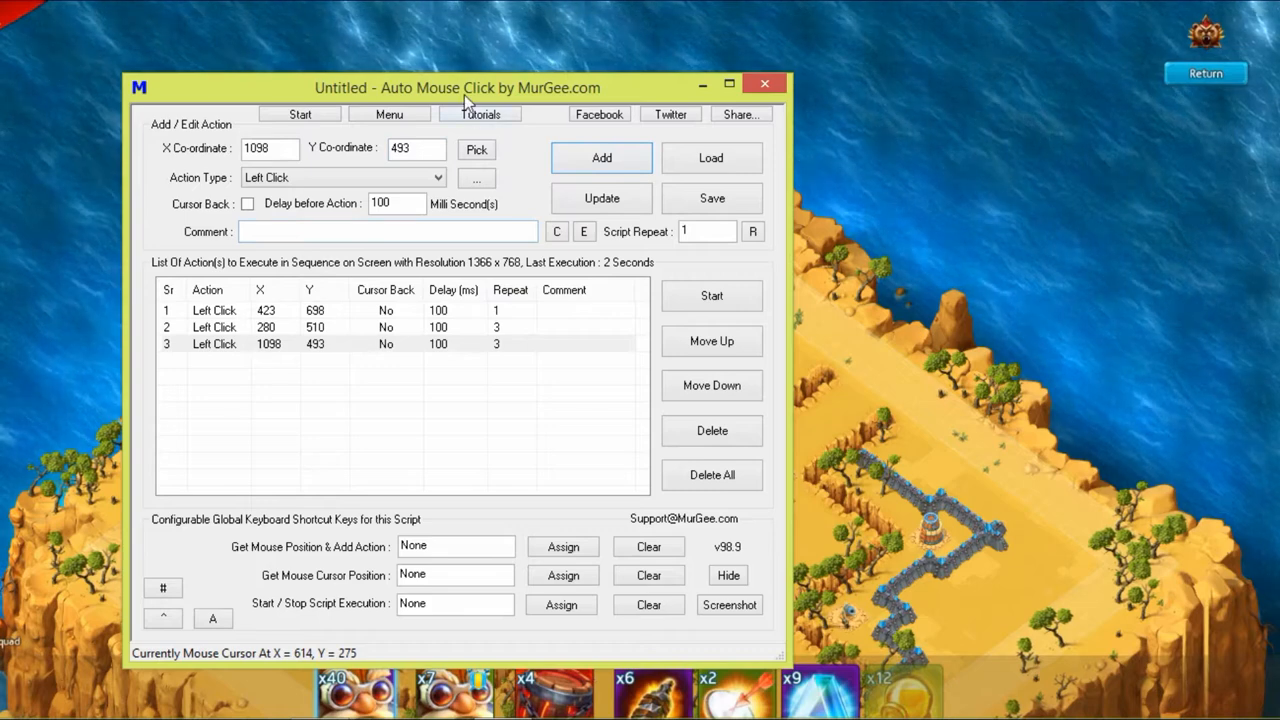
pyautogui.moveTo(456, 88); pyautogui.dragTo(680, 70)
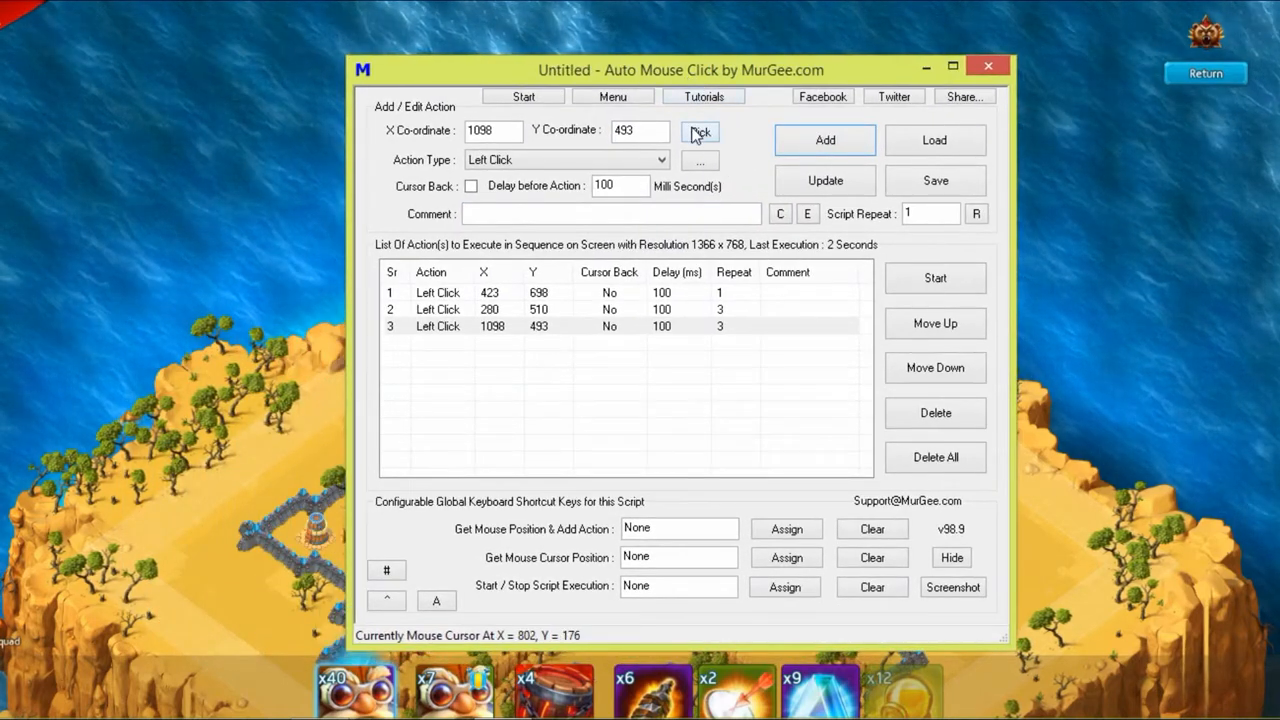
pyautogui.click(438, 292)
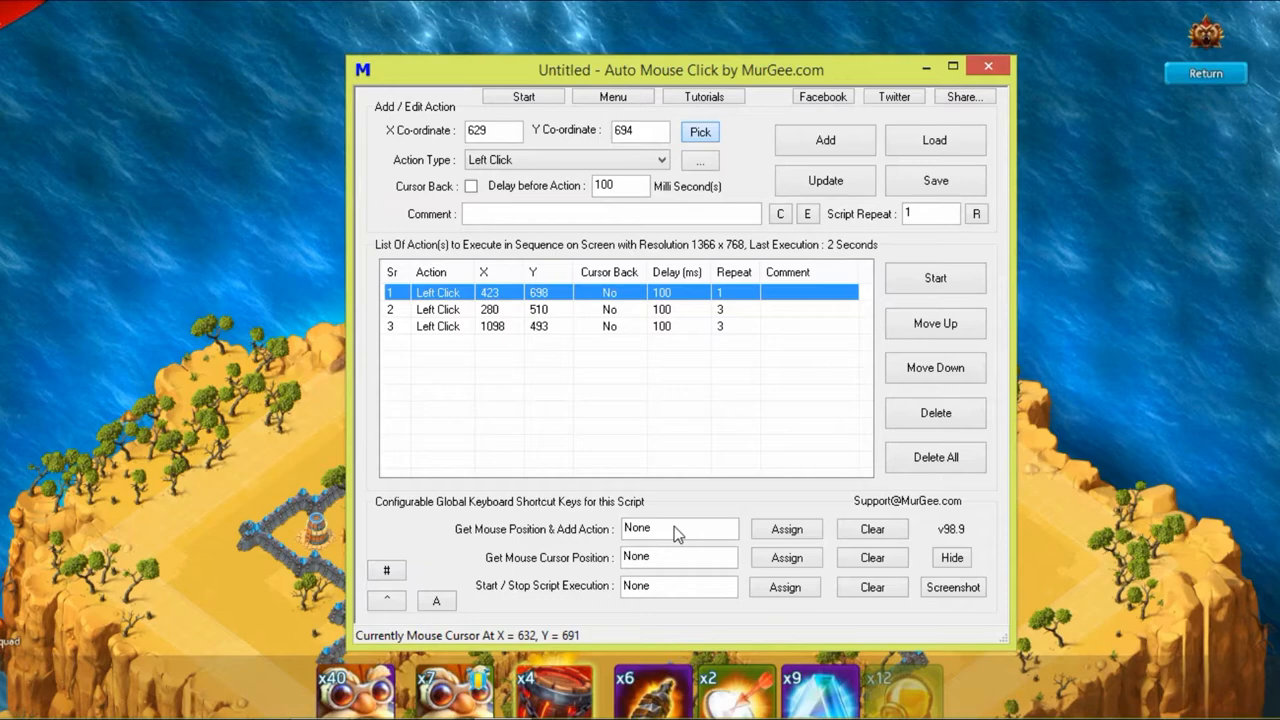
pyautogui.click(824, 140)
pyautogui.write('888')
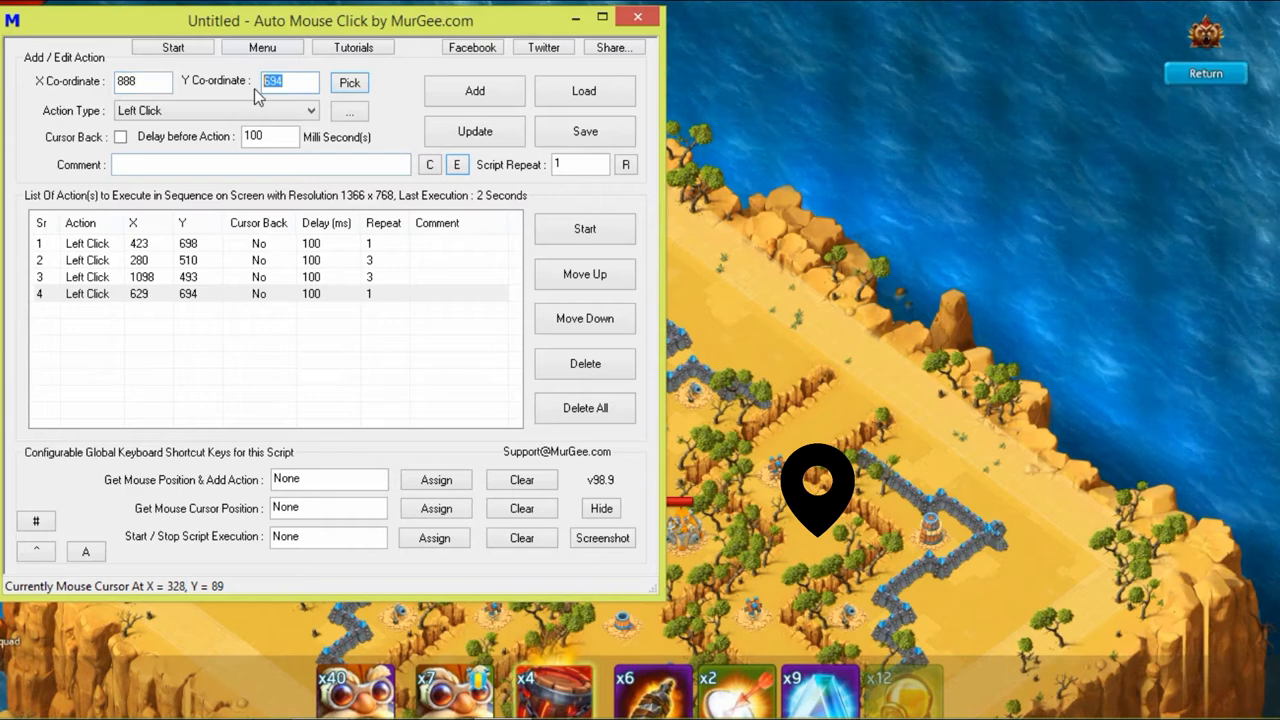
# Add a Left Click step at 888, 536
pyautogui.write('536')
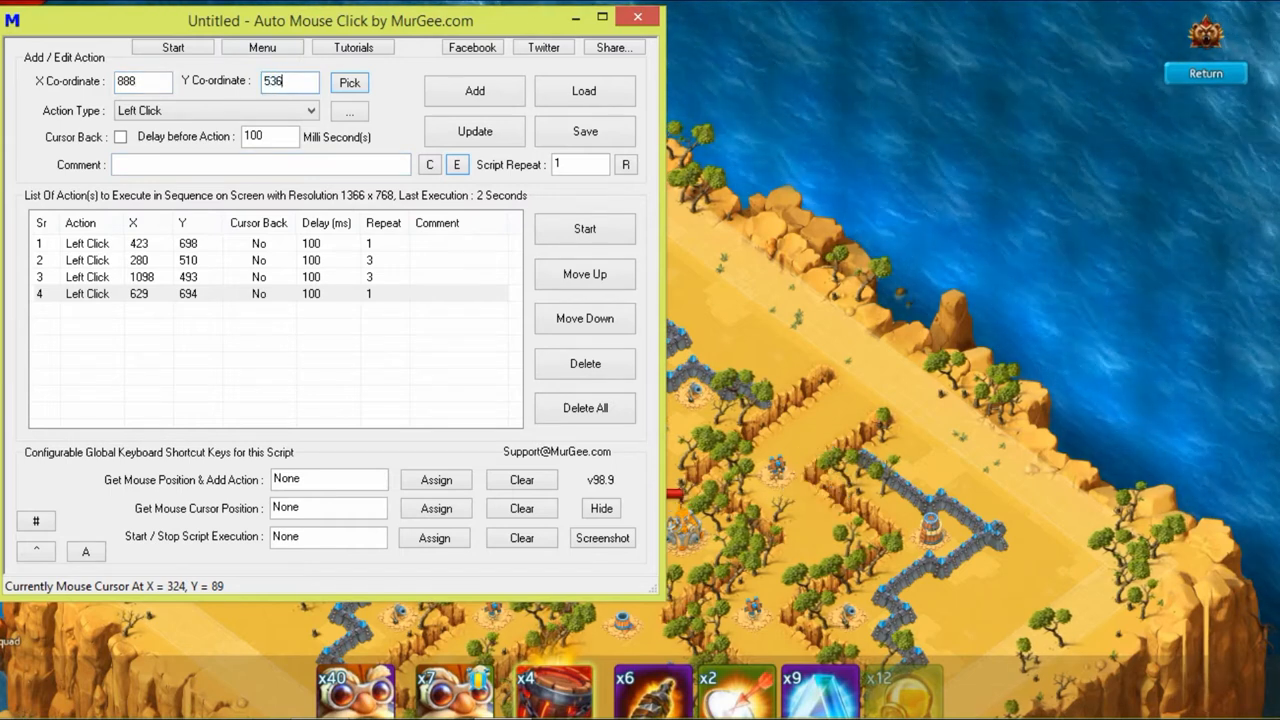
pyautogui.click(474, 92)
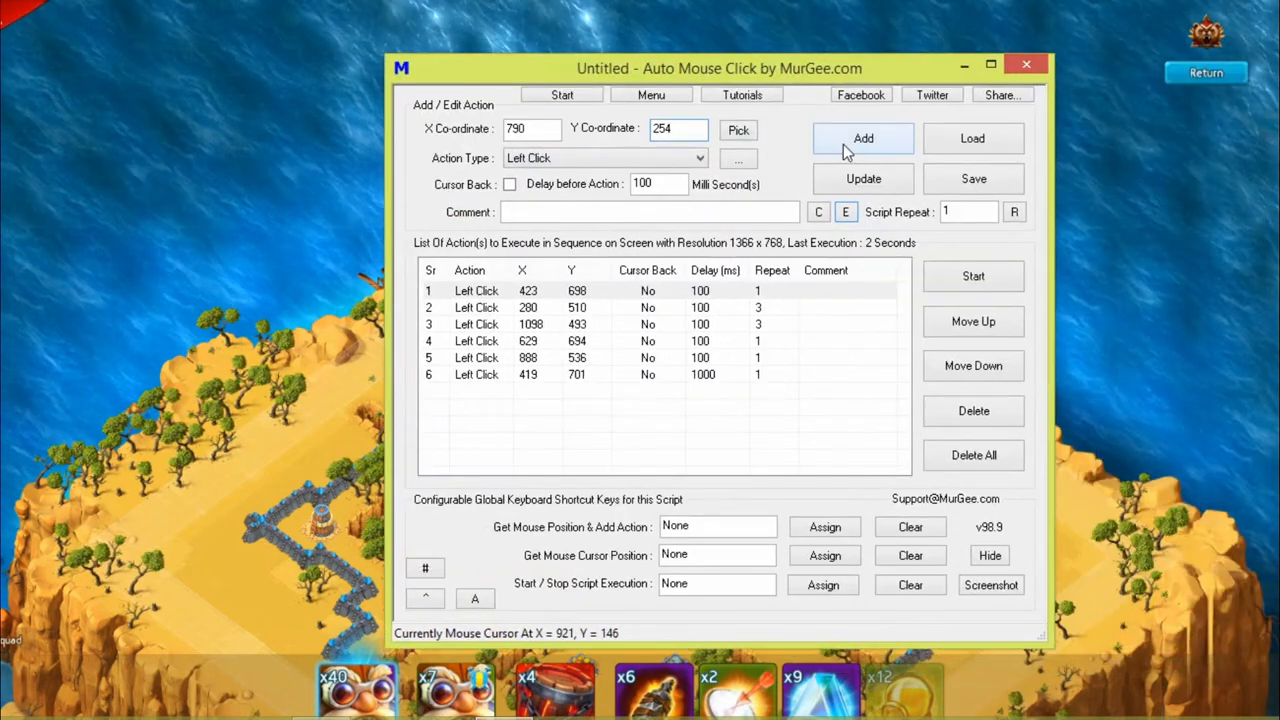
# Add a seventh step at 790, 254 repeating 3 times and start the script to begin the raid
pyautogui.click(864, 138)
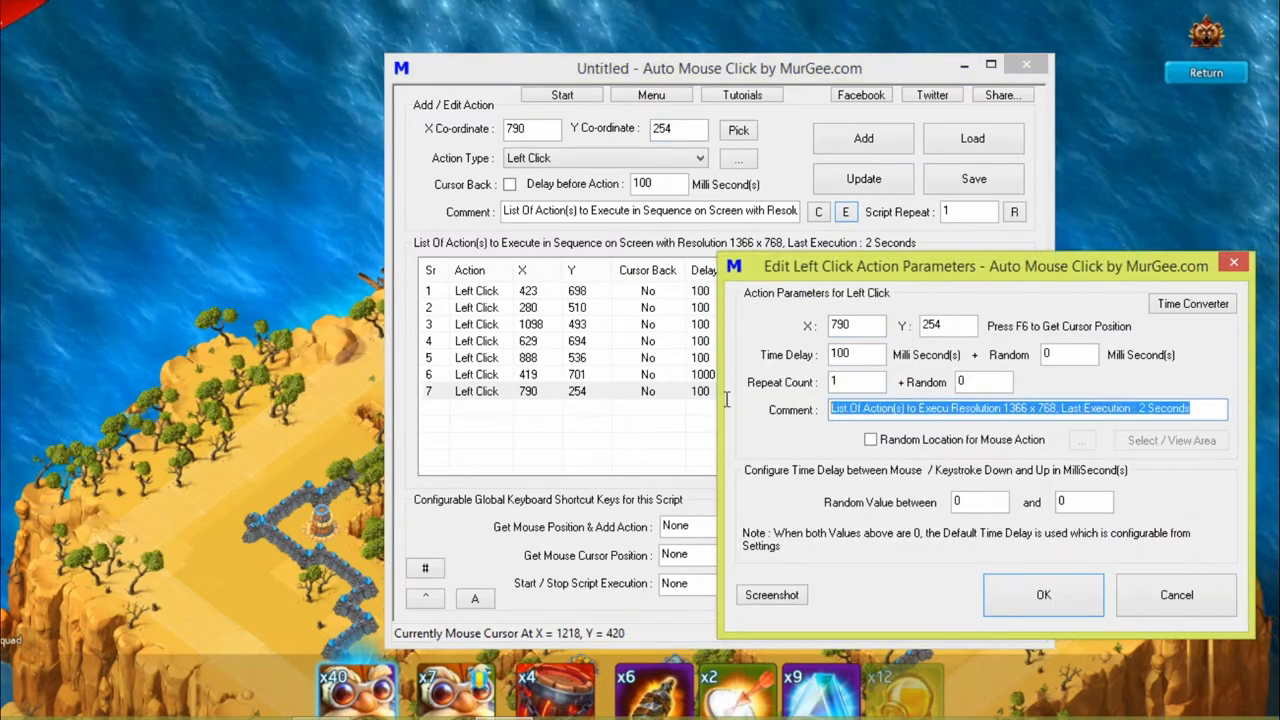
pyautogui.click(1044, 594)
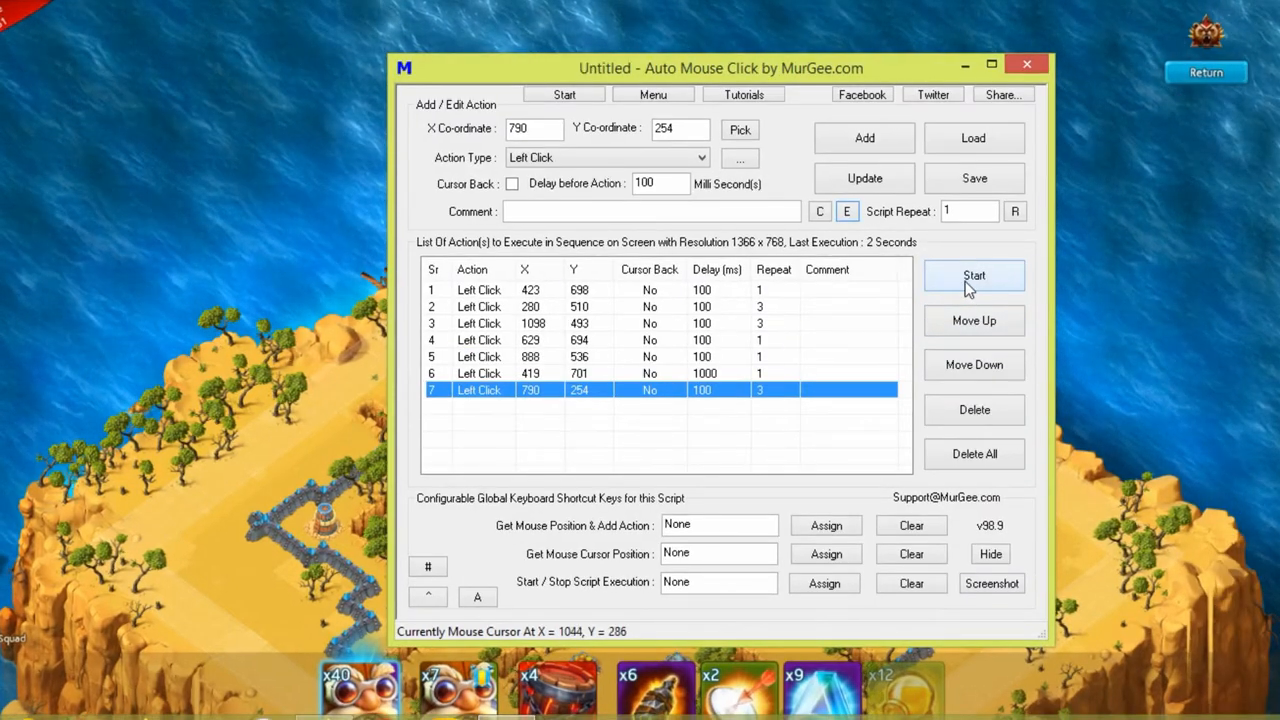
pyautogui.click(972, 276)
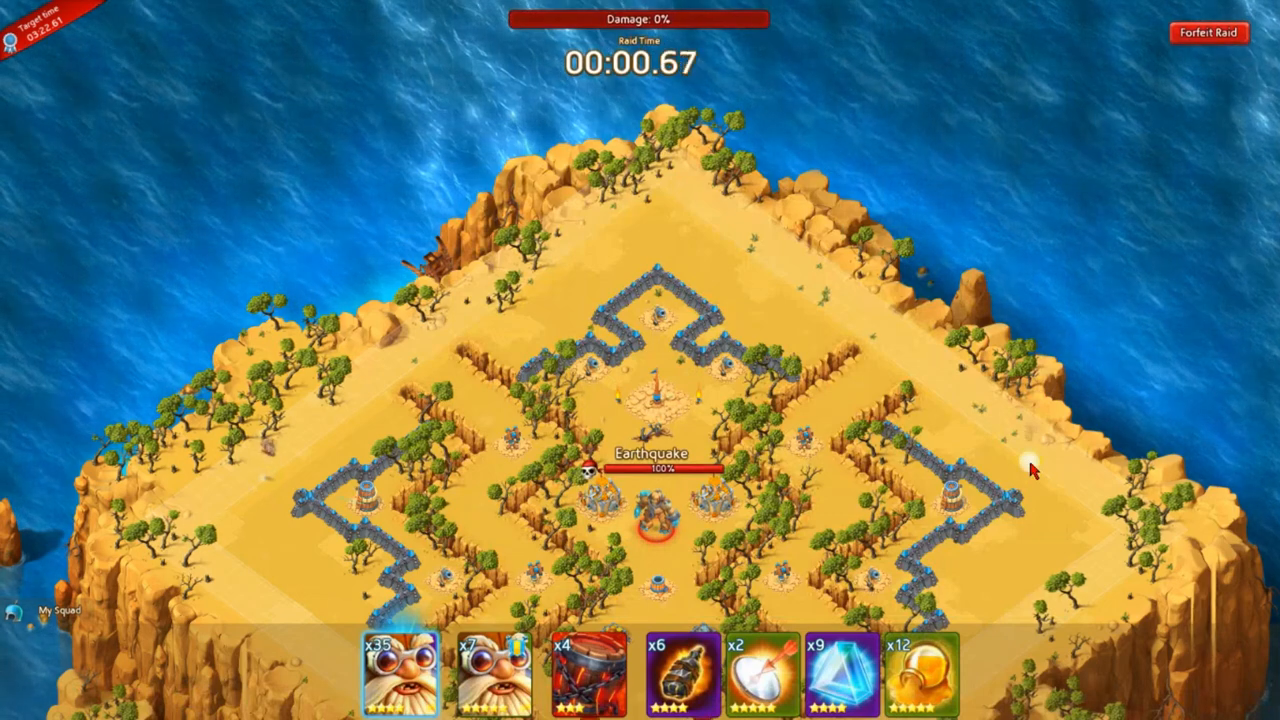